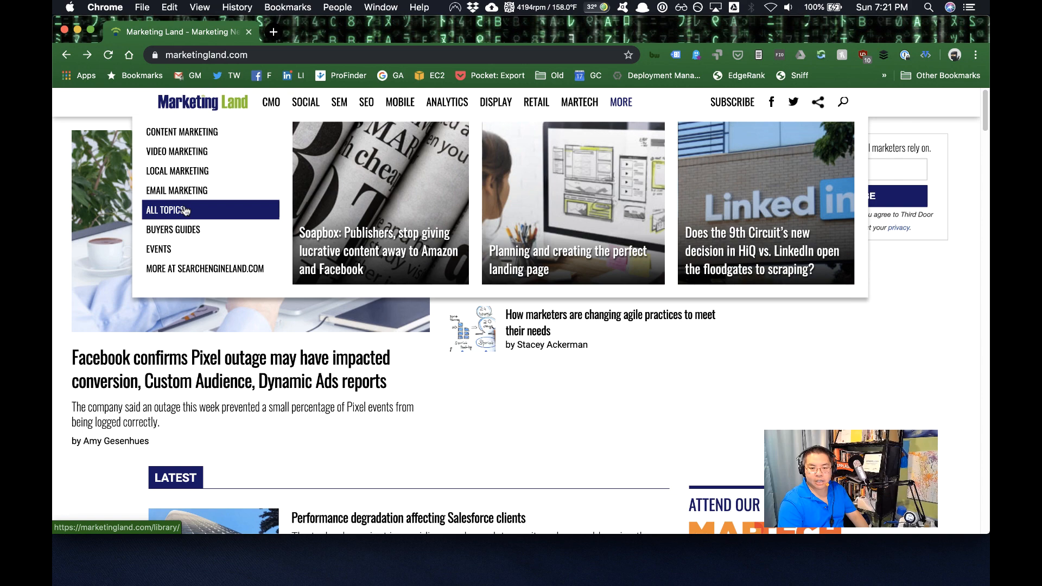
Open Marketing Land's All Topics page and scroll through the library category list.
left_click(167, 210)
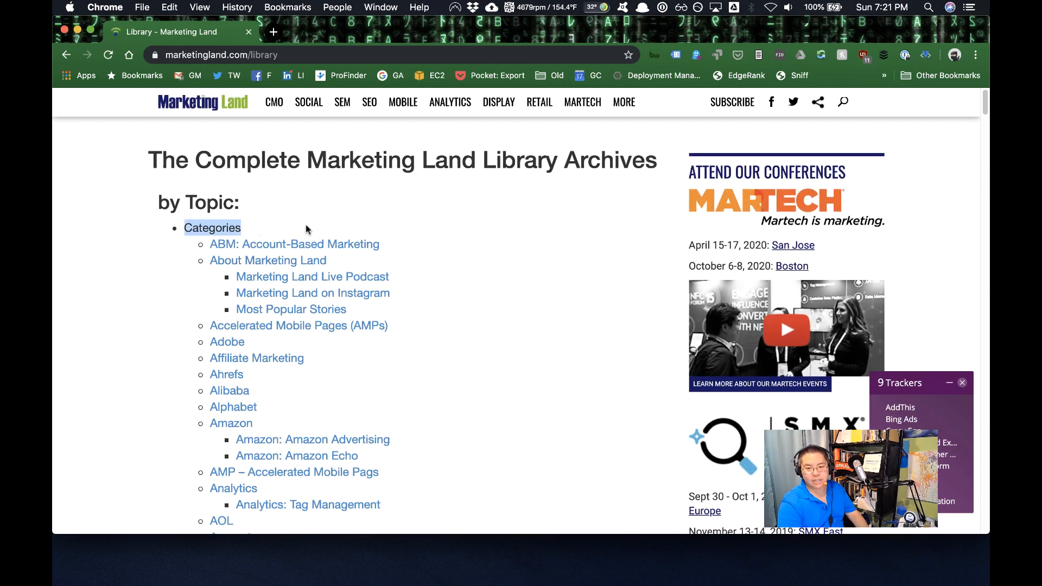
scroll("down", 3)
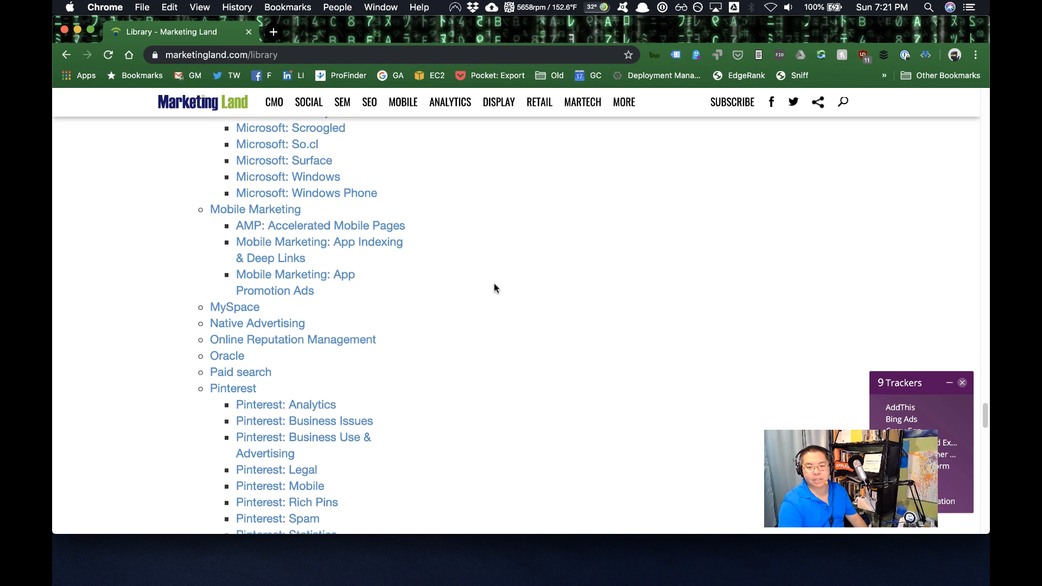
scroll("down", 3)
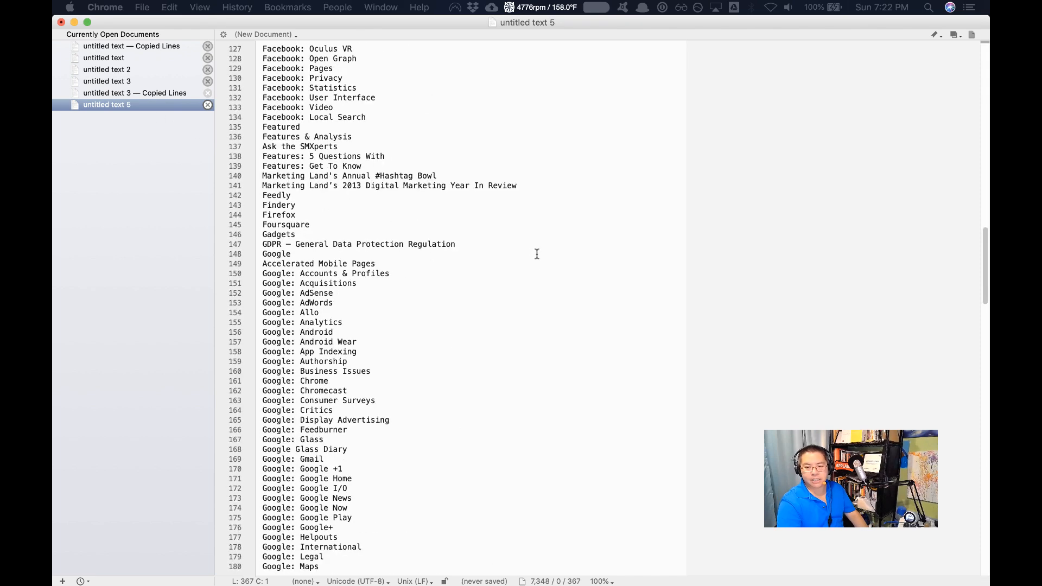
scroll("down", 3)
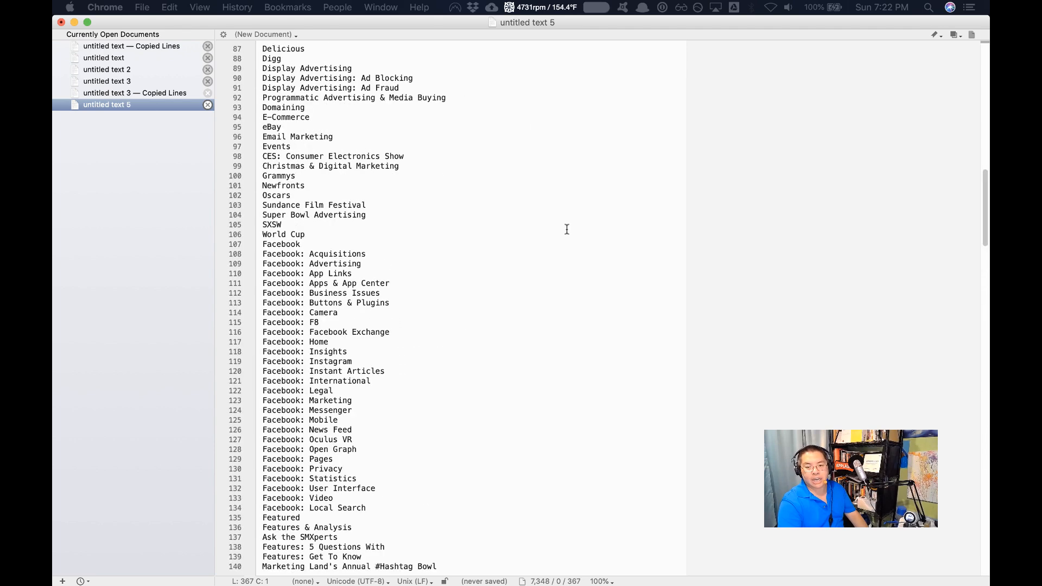
scroll("up", 3)
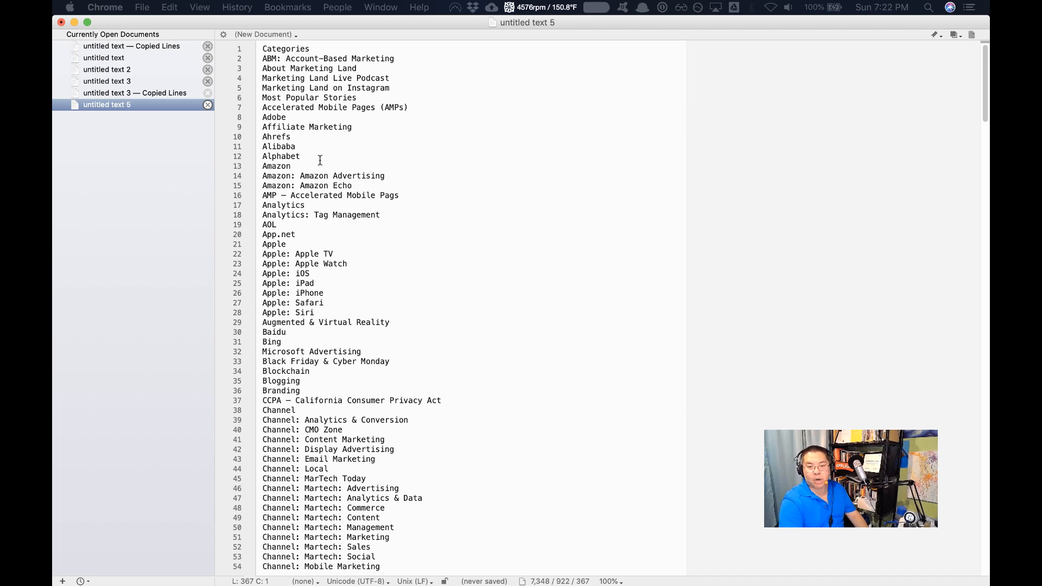
scroll("down", 3)
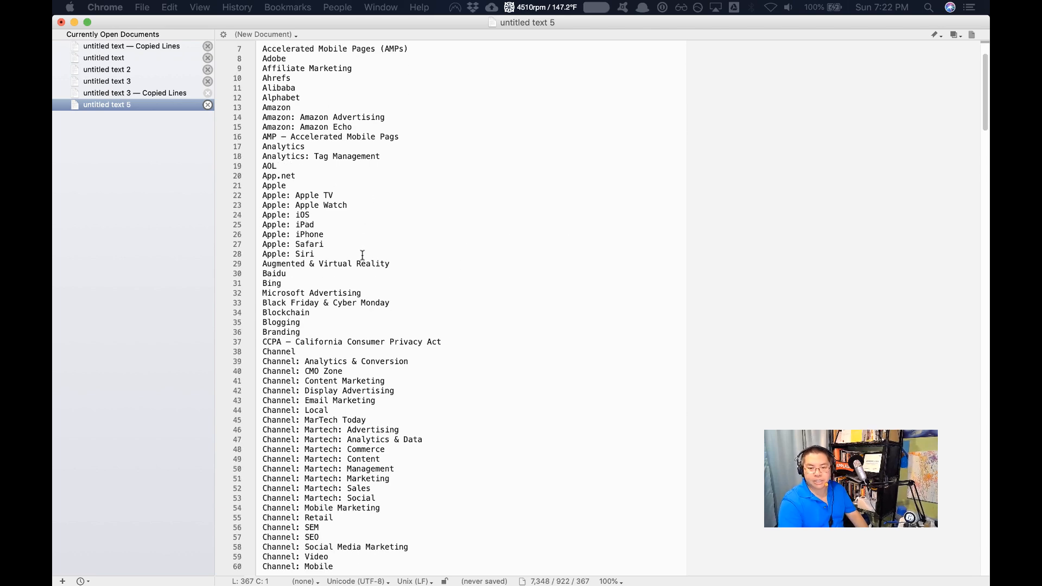
scroll("down", 3)
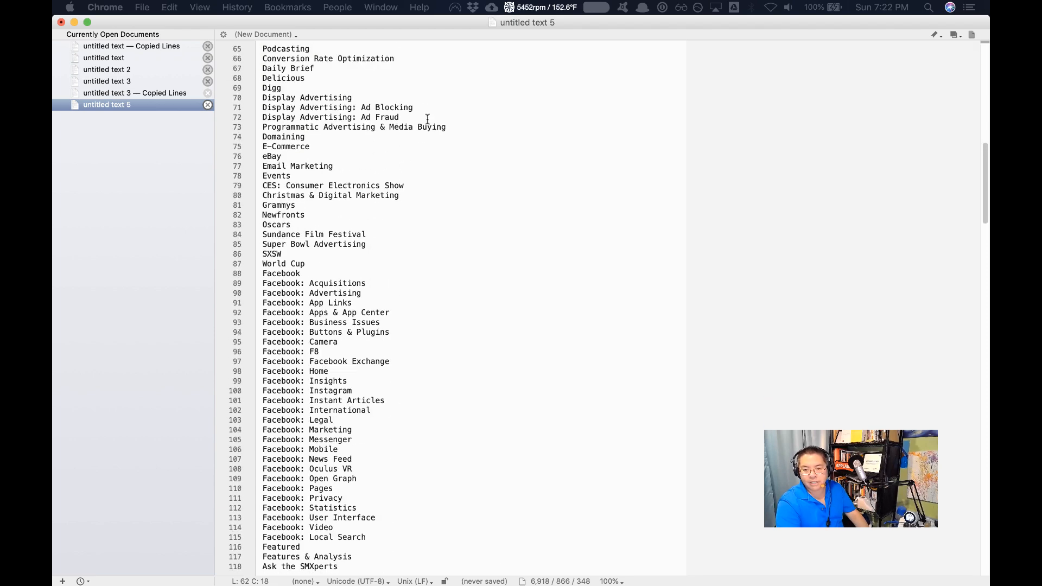
Delete the Programmatic Advertising through World Cup lines, then scroll further down the list.
left_click_drag(400, 118, 365, 243)
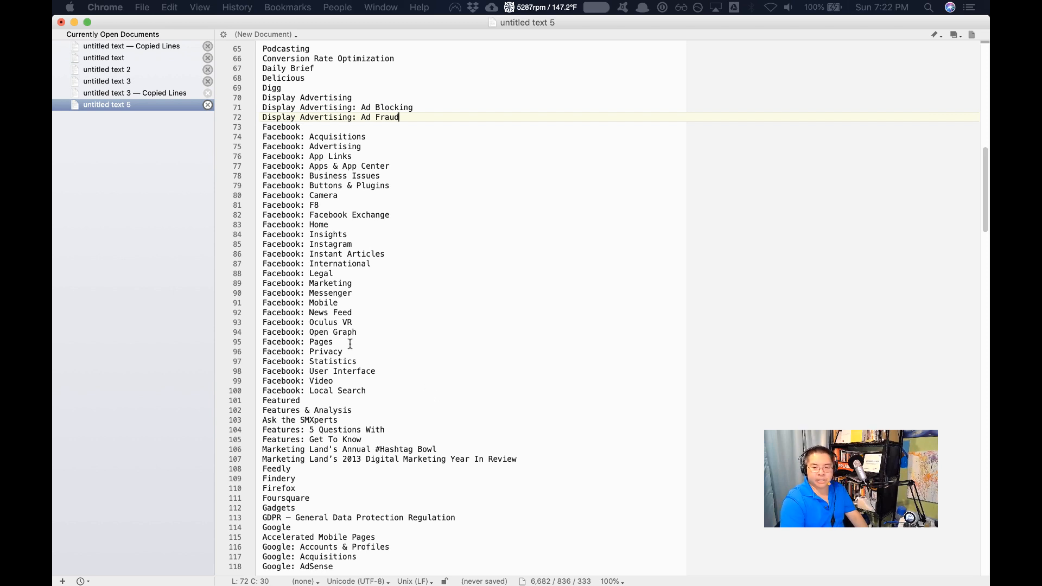
mouse_move(388, 356)
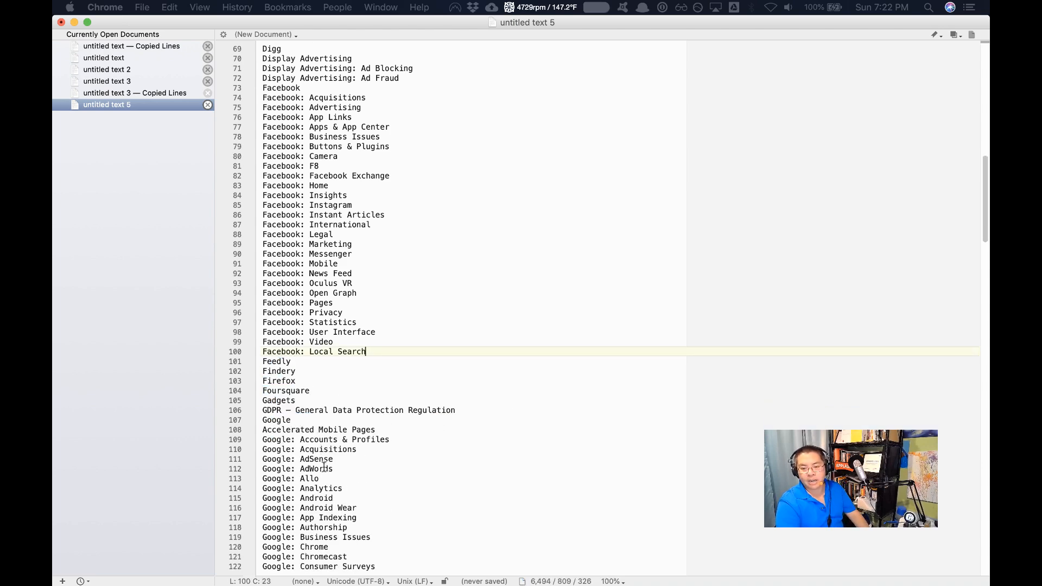
scroll("down", 3)
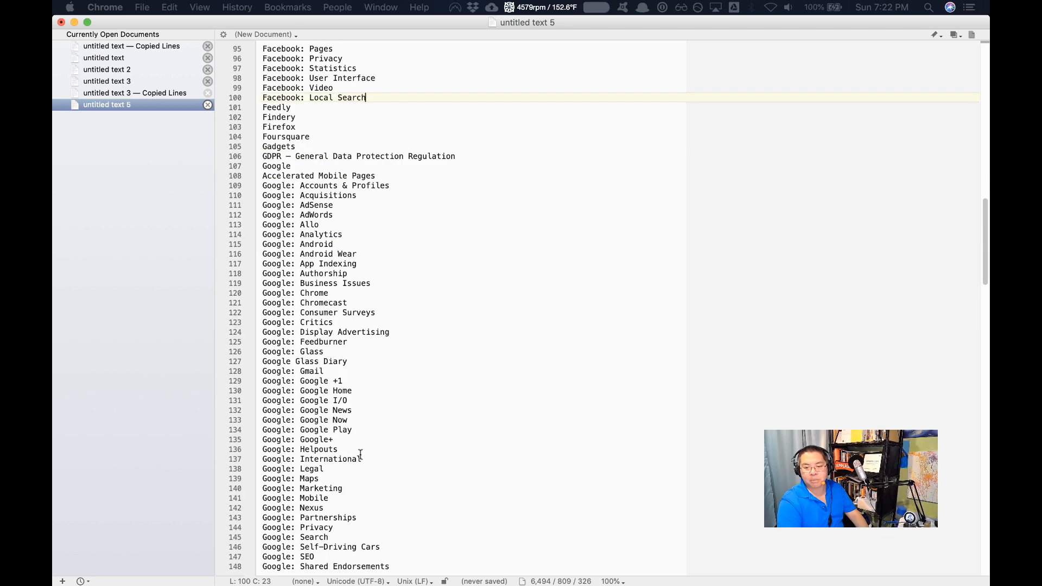
scroll("down", 3)
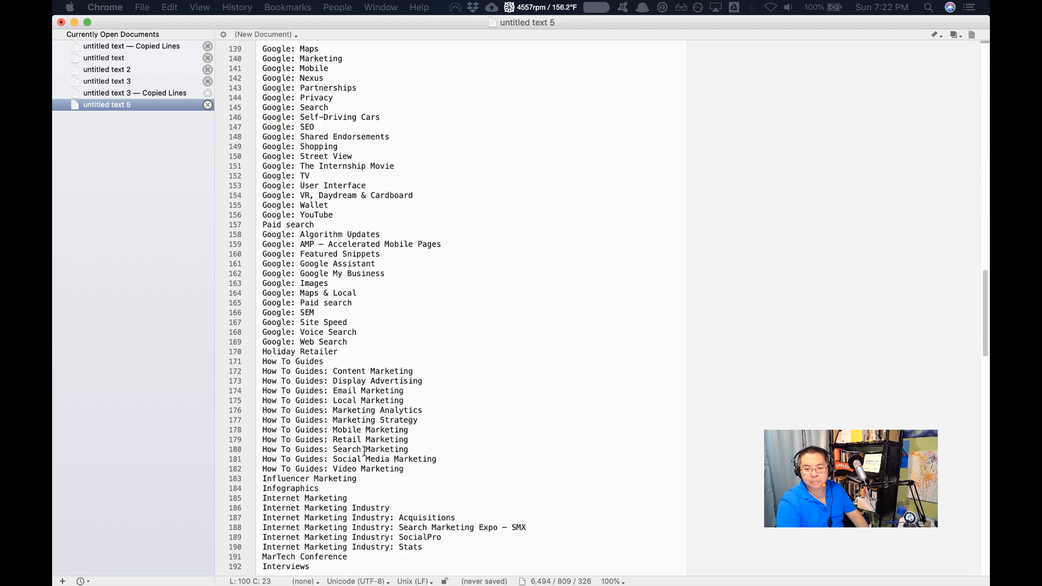
scroll("down", 3)
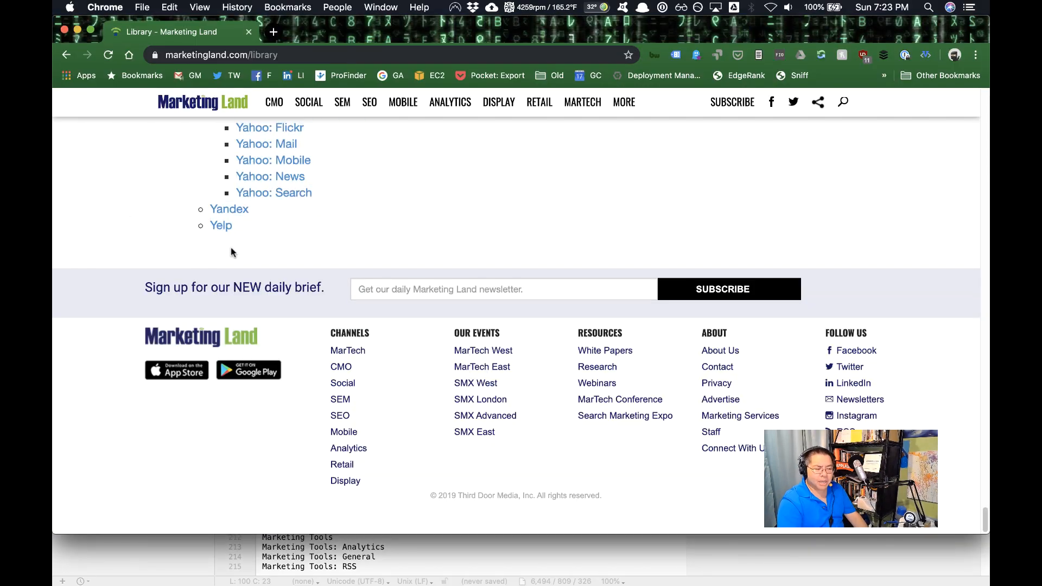
mouse_move(287, 235)
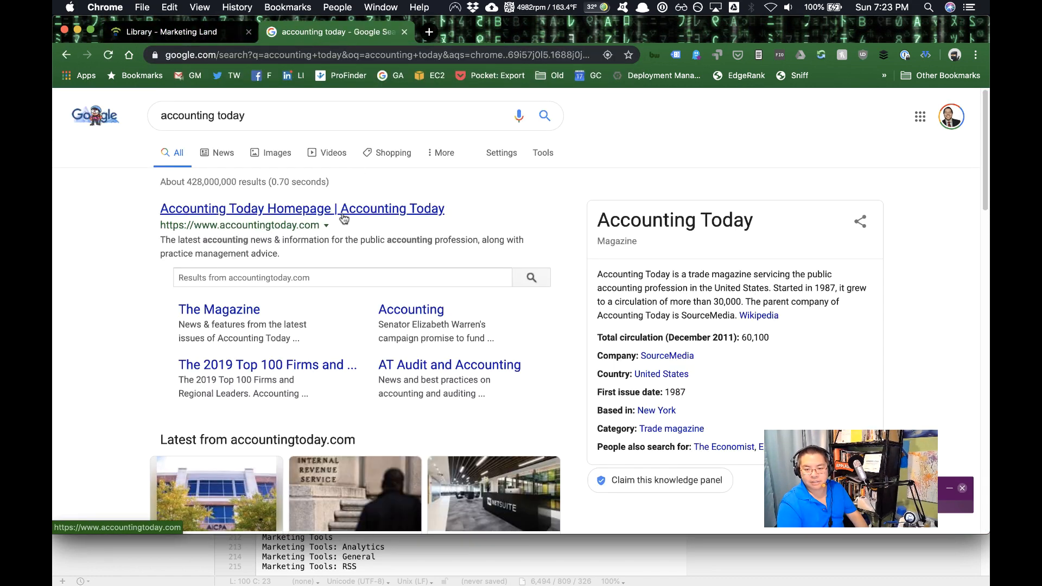
Open the Accounting Today homepage and scroll down it.
left_click(301, 209)
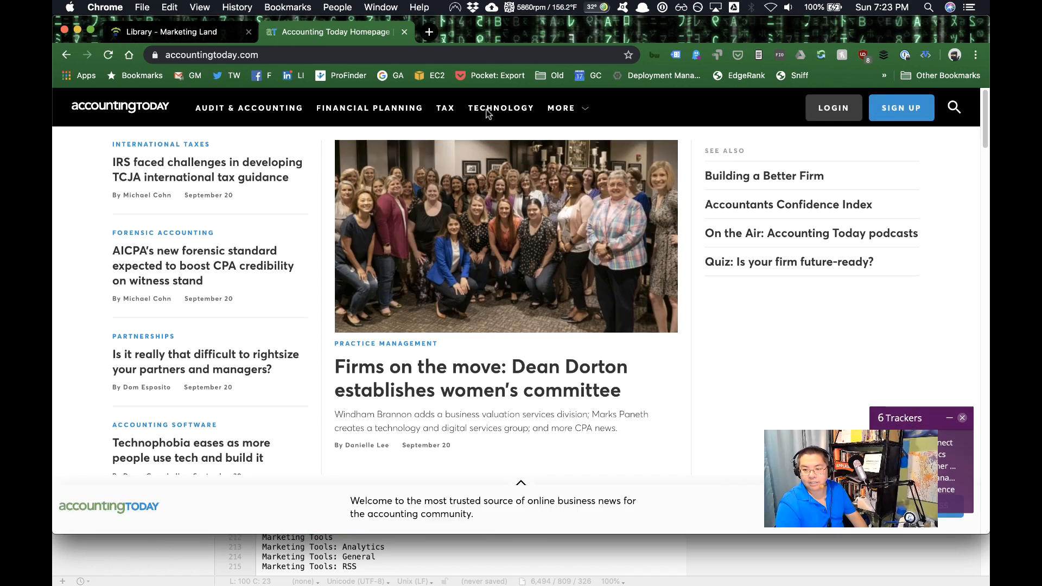
mouse_move(238, 148)
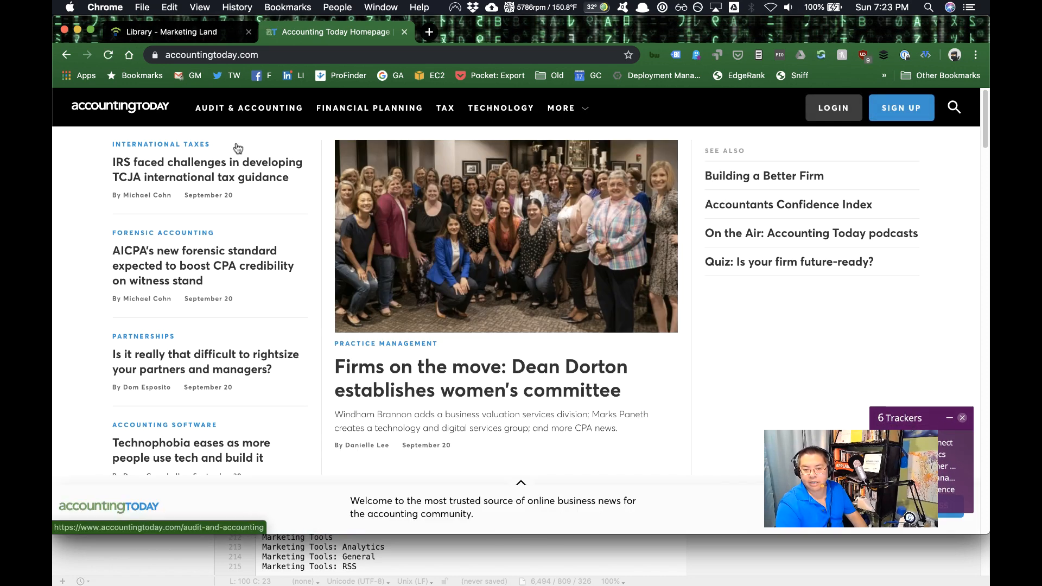
scroll("down", 3)
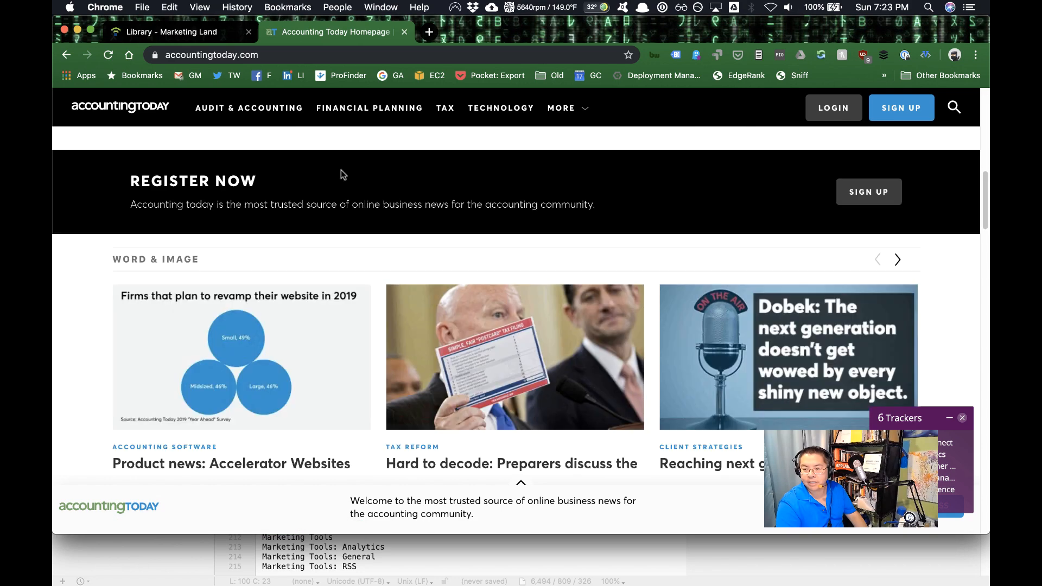
scroll("down", 3)
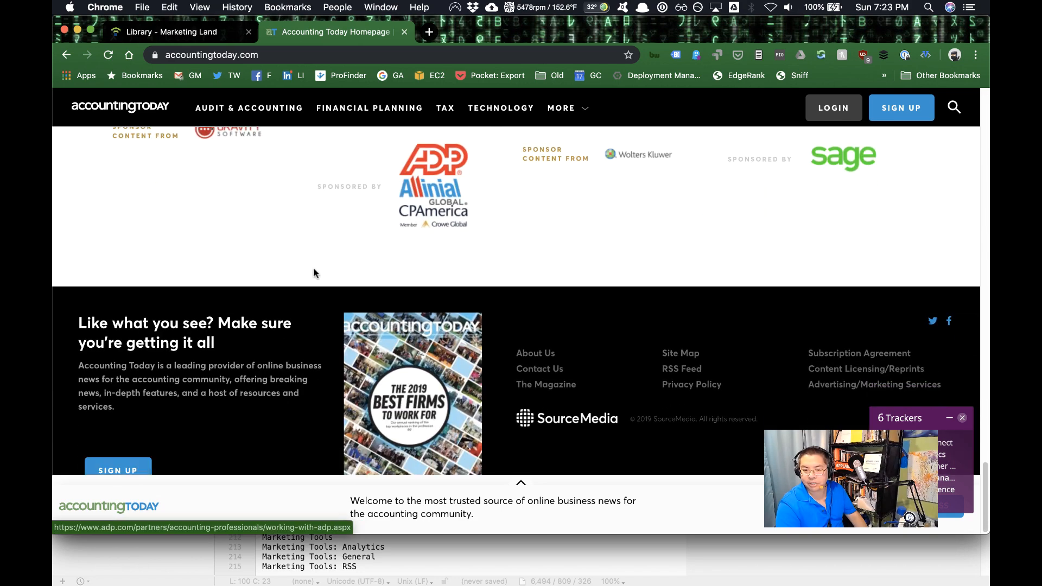
Open the site map and a section page, then go back to the homepage.
left_click(680, 353)
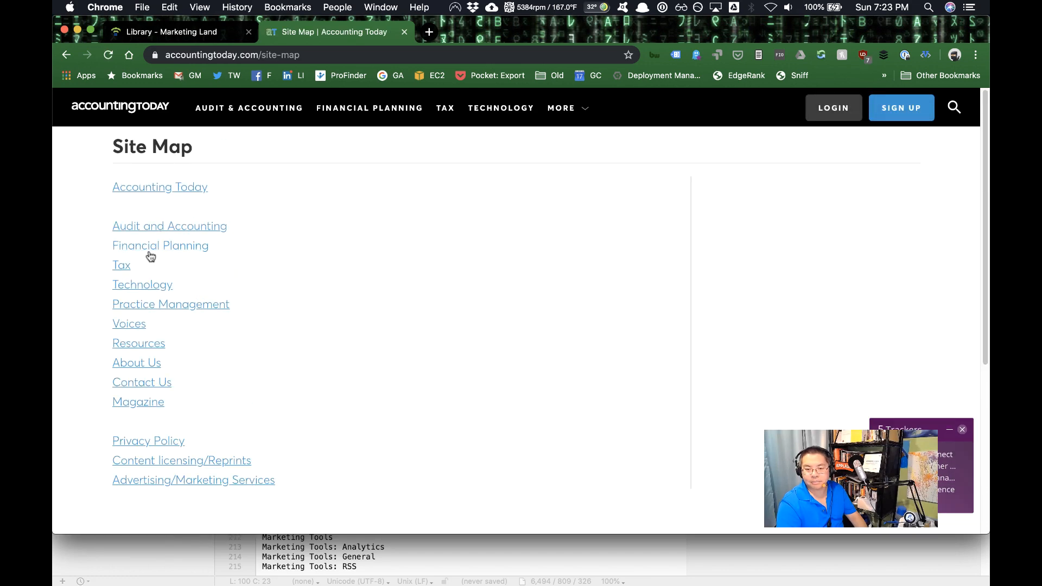
left_click(170, 226)
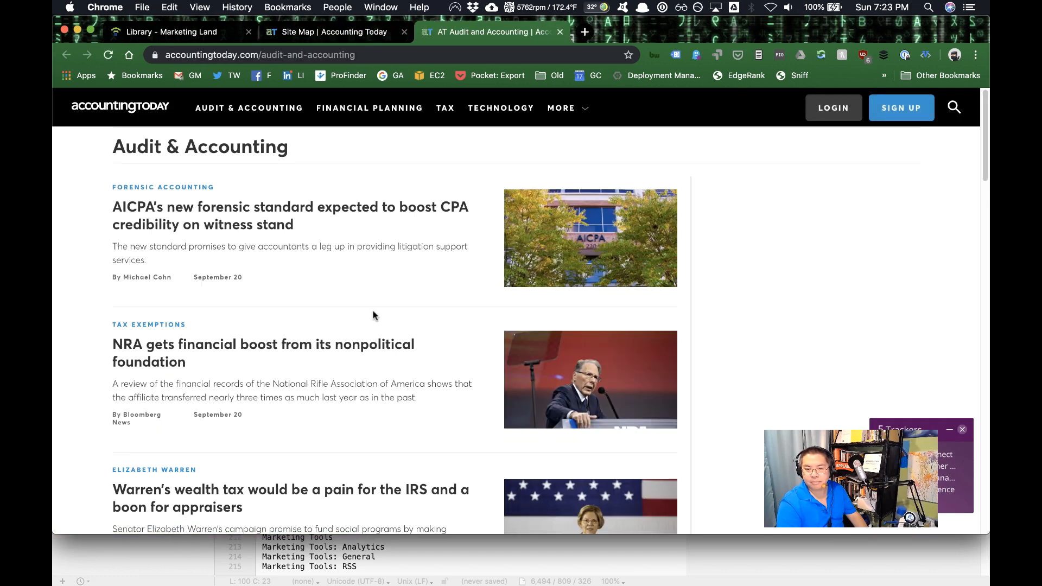
scroll("down", 3)
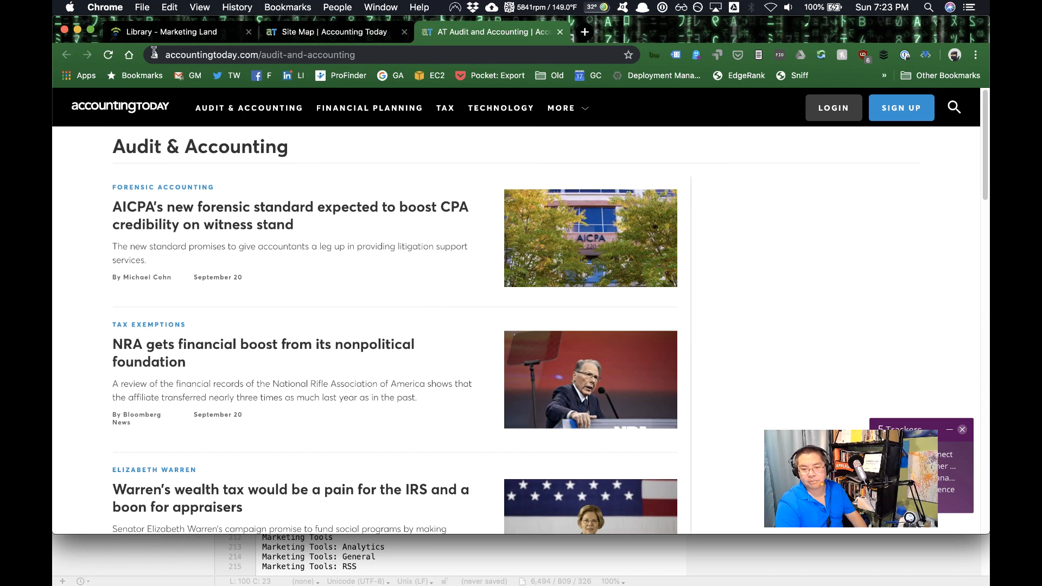
left_click(335, 32)
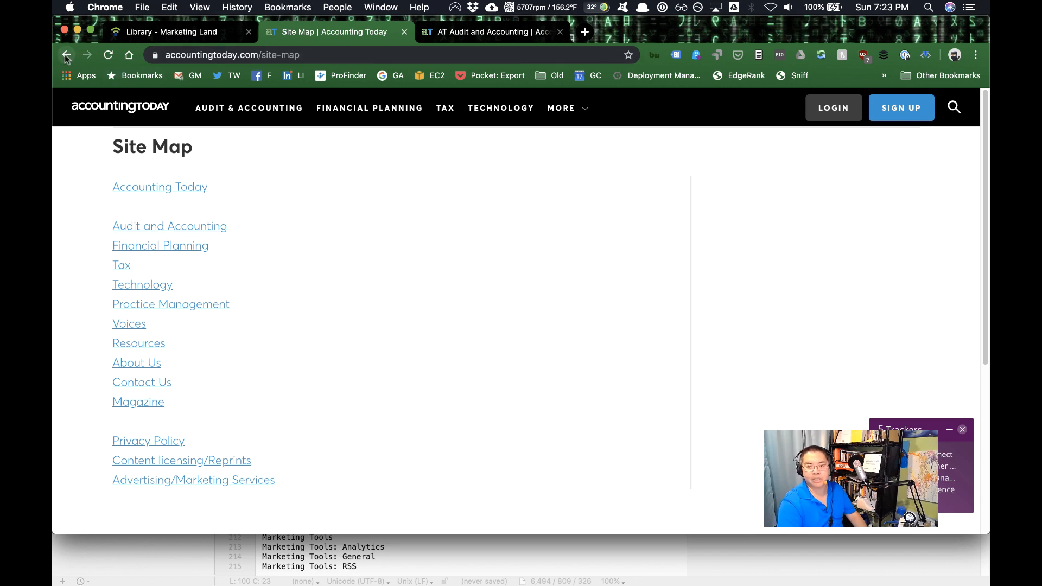
left_click(160, 186)
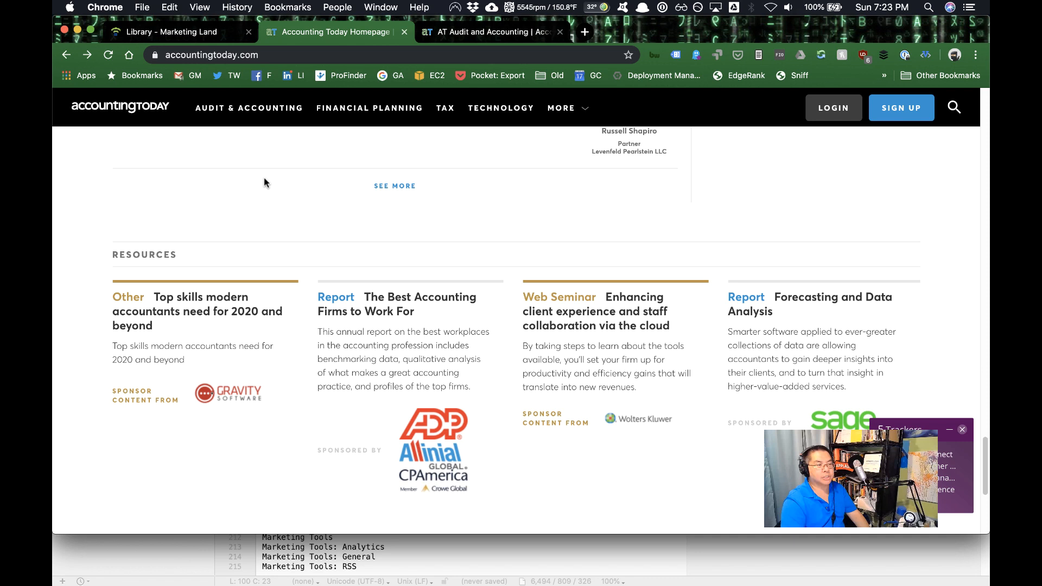
mouse_move(290, 183)
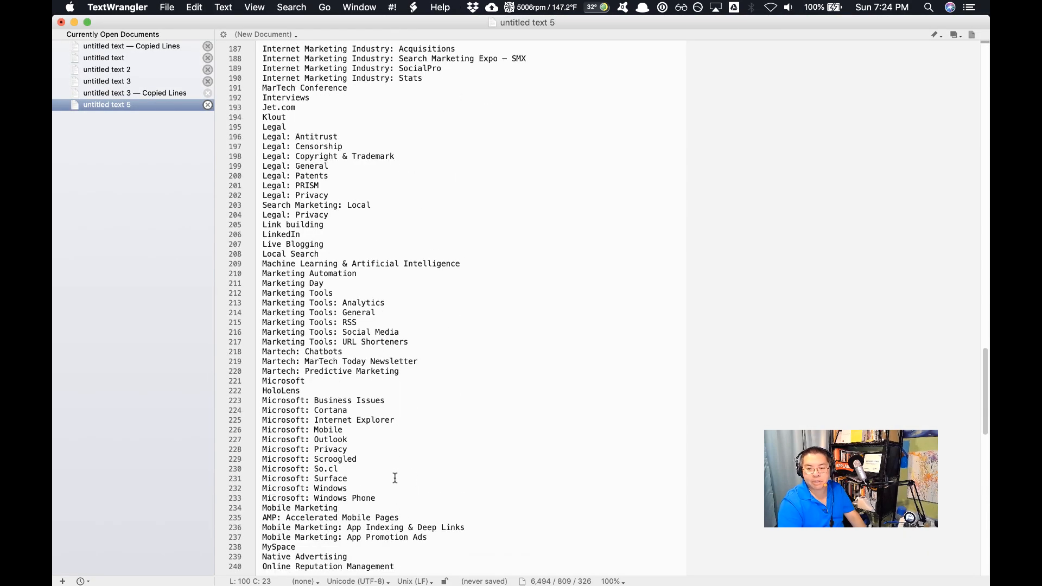
Scroll through the topic list reviewing 'Marketing' matches down to Real Time Marketing.
scroll("down", 3)
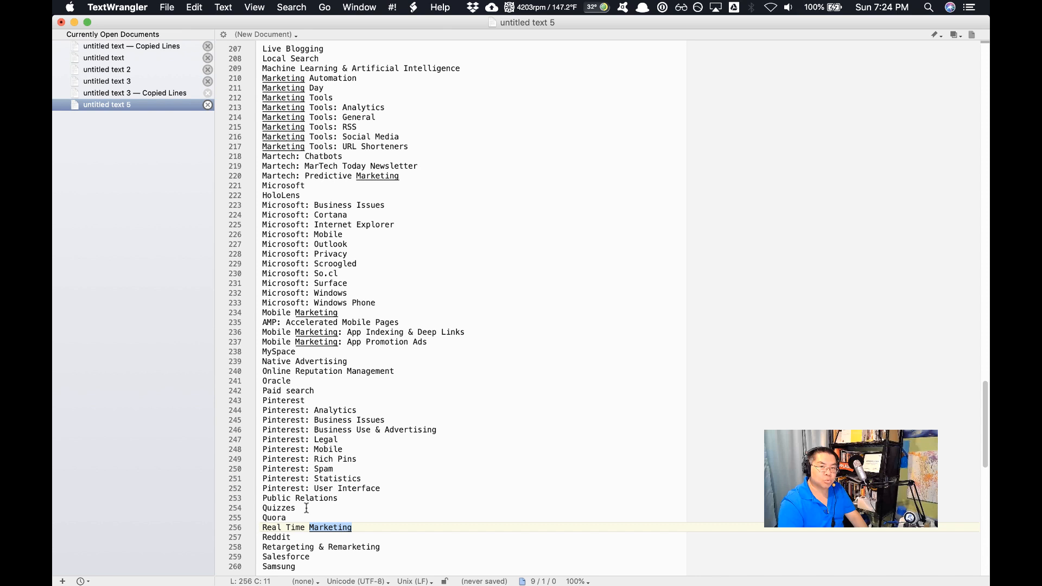
mouse_move(409, 516)
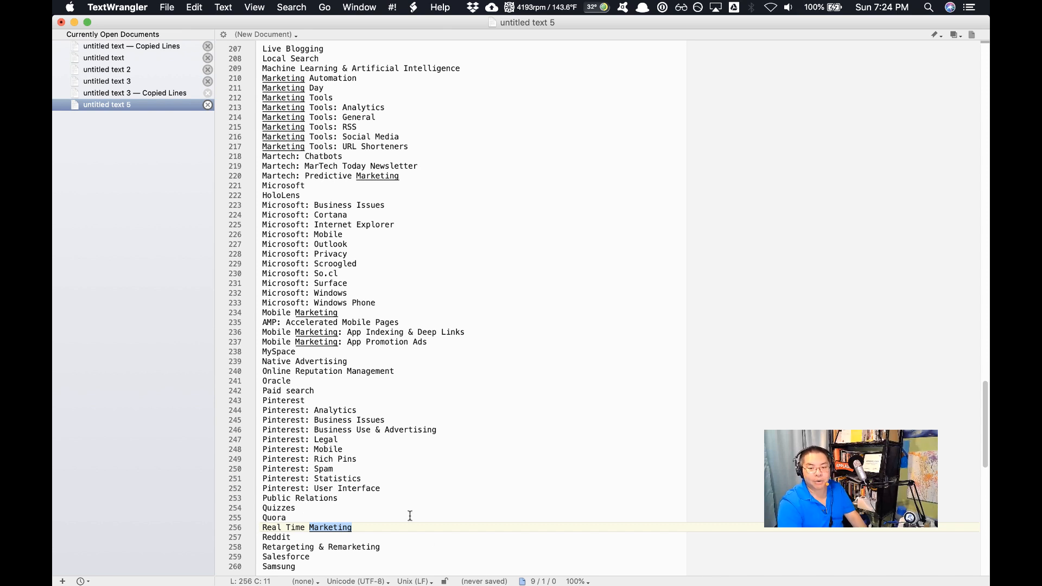
mouse_move(357, 527)
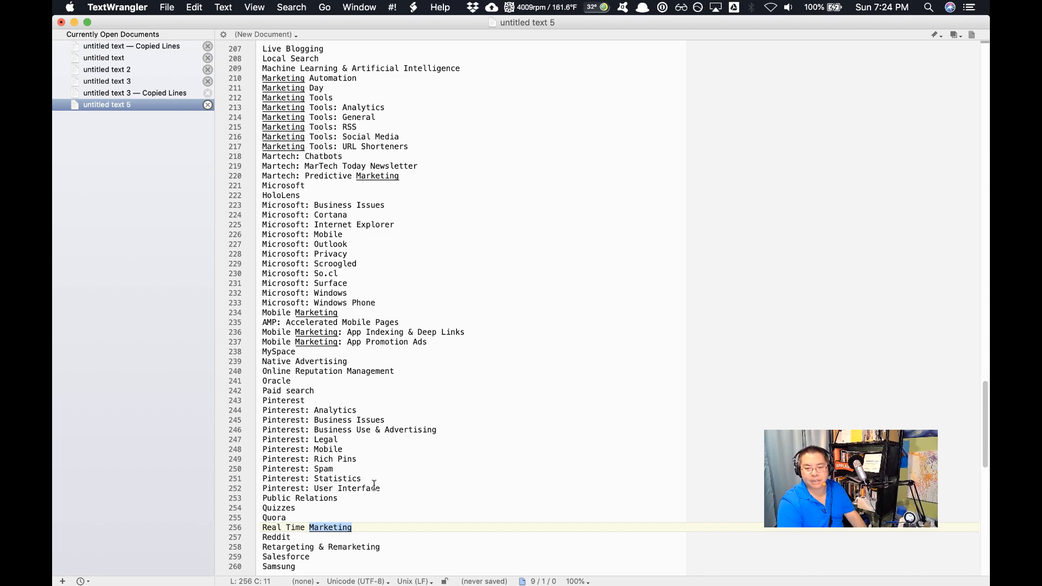
scroll("down", 3)
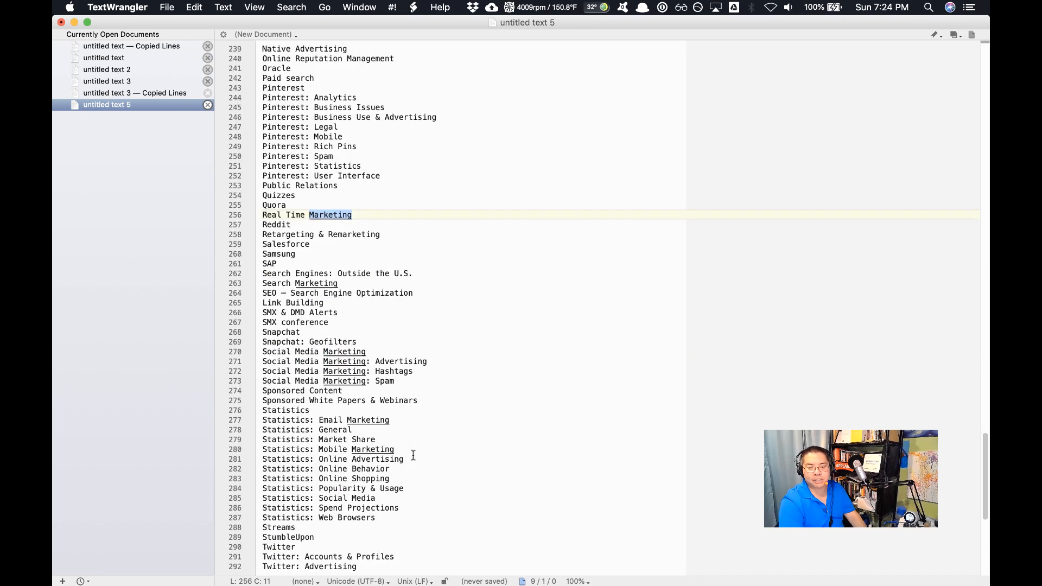
scroll("down", 3)
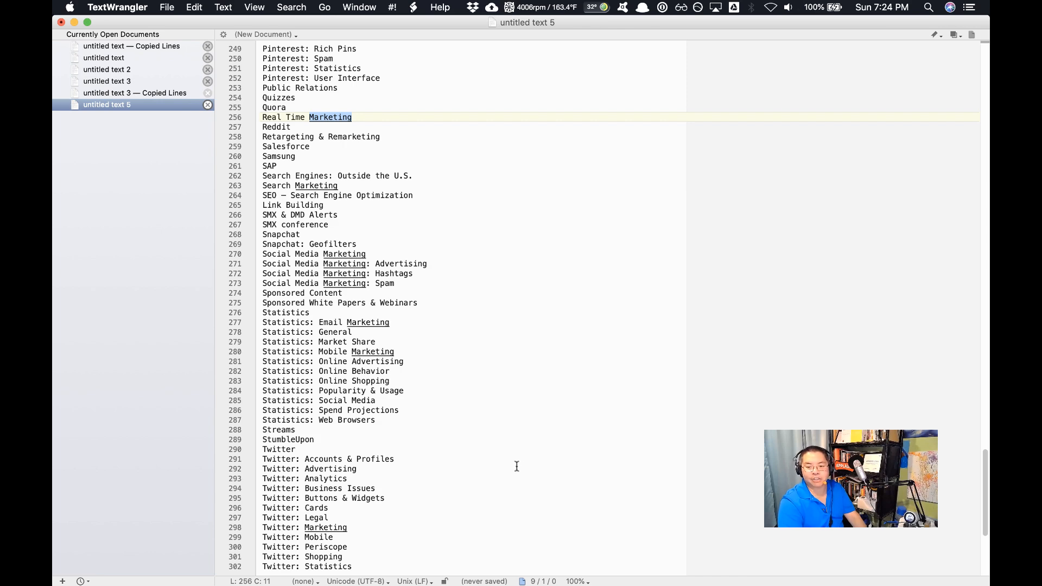
scroll("down", 3)
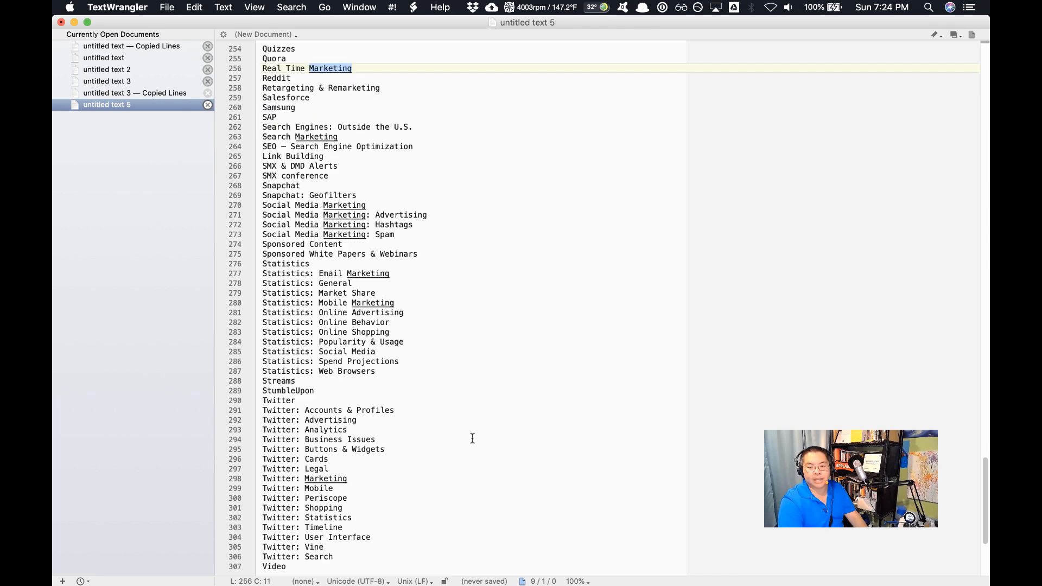
scroll("down", 3)
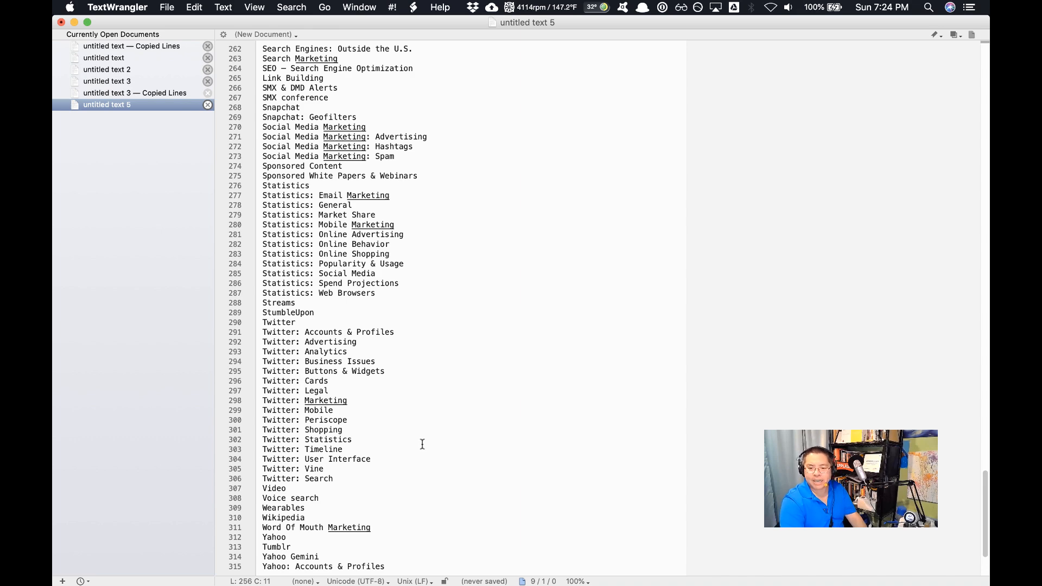
scroll("down", 3)
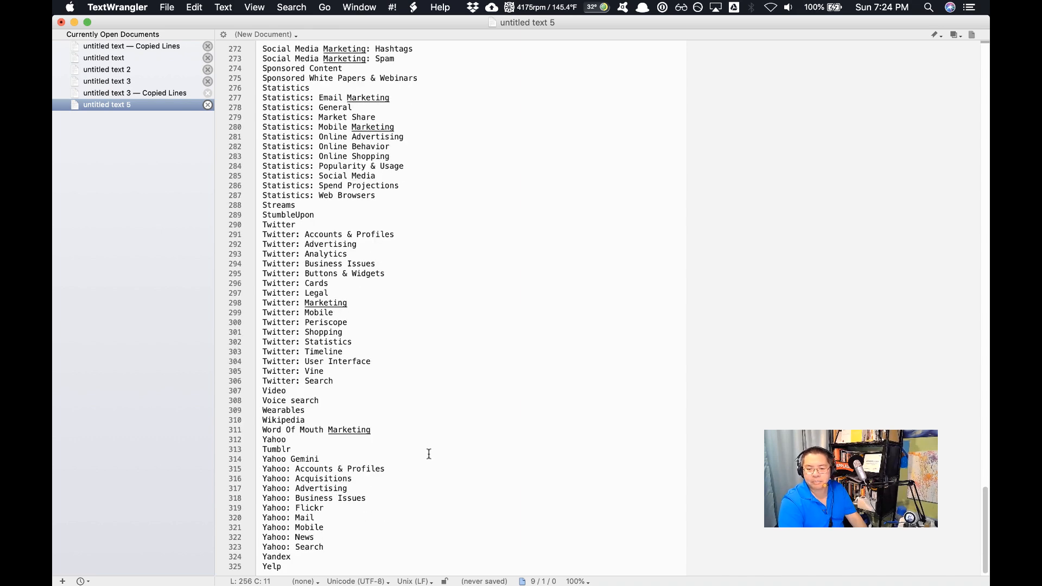
mouse_move(726, 491)
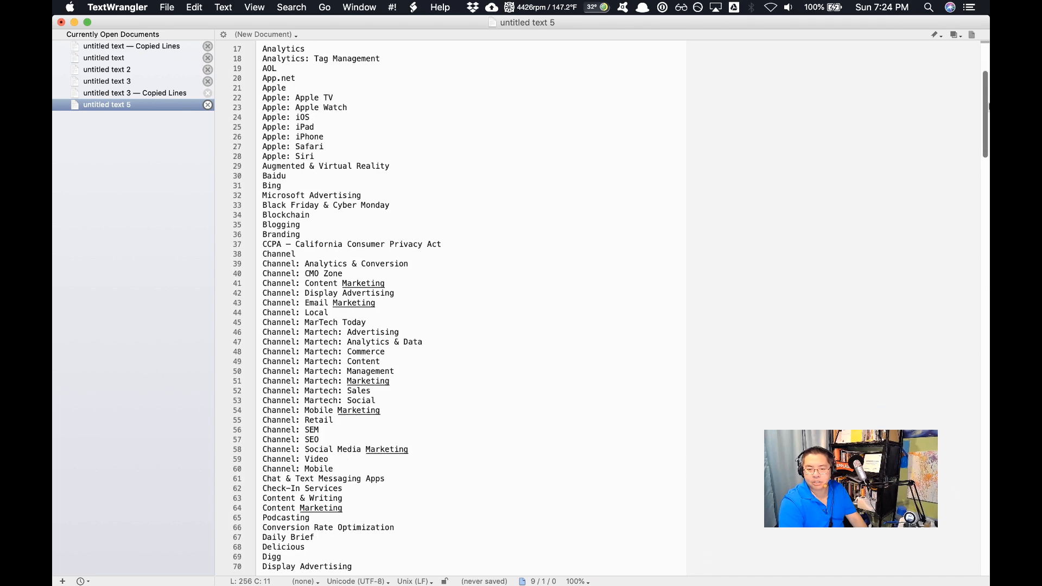
scroll("down", 3)
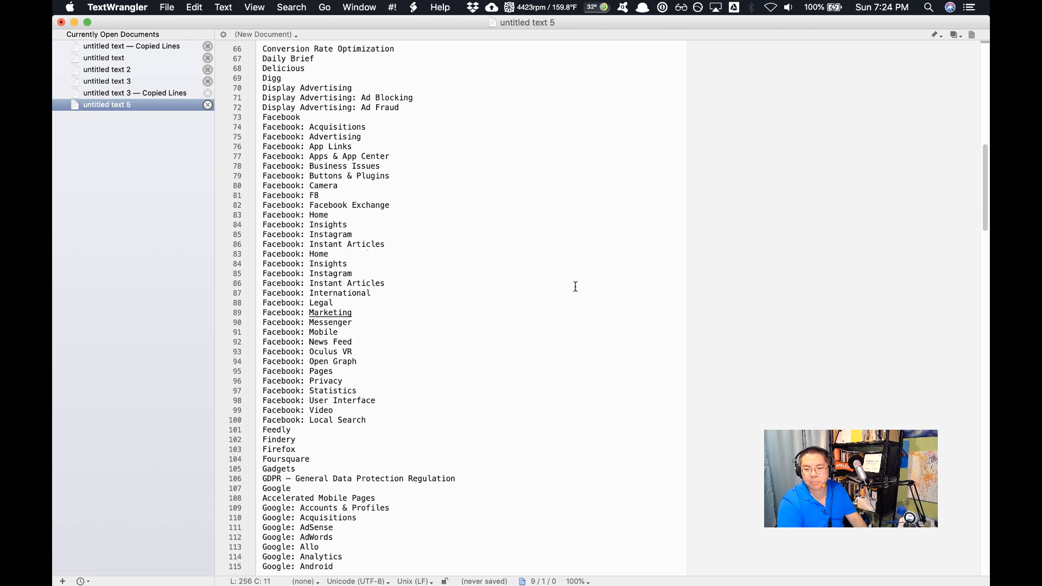
mouse_move(439, 383)
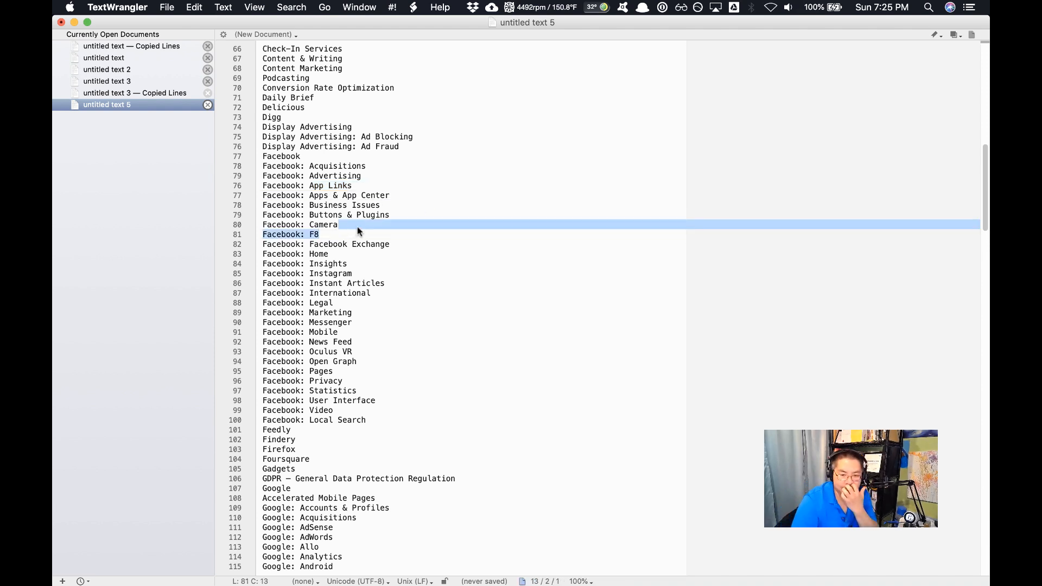
Clear the find highlight and select the whole 'Facebook: Facebook Exchange' line.
left_click(323, 224)
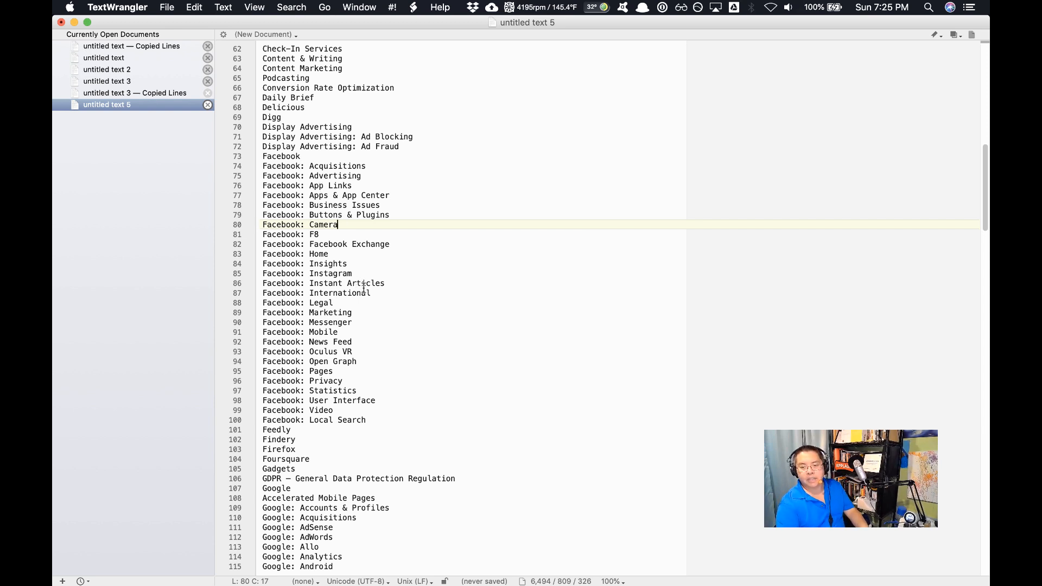
triple_click(326, 244)
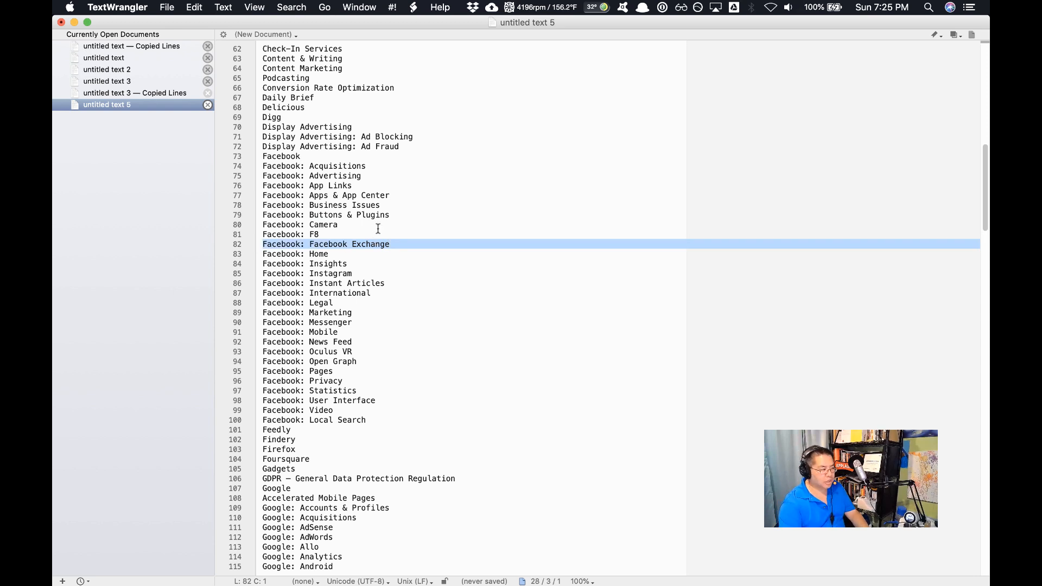
mouse_move(401, 229)
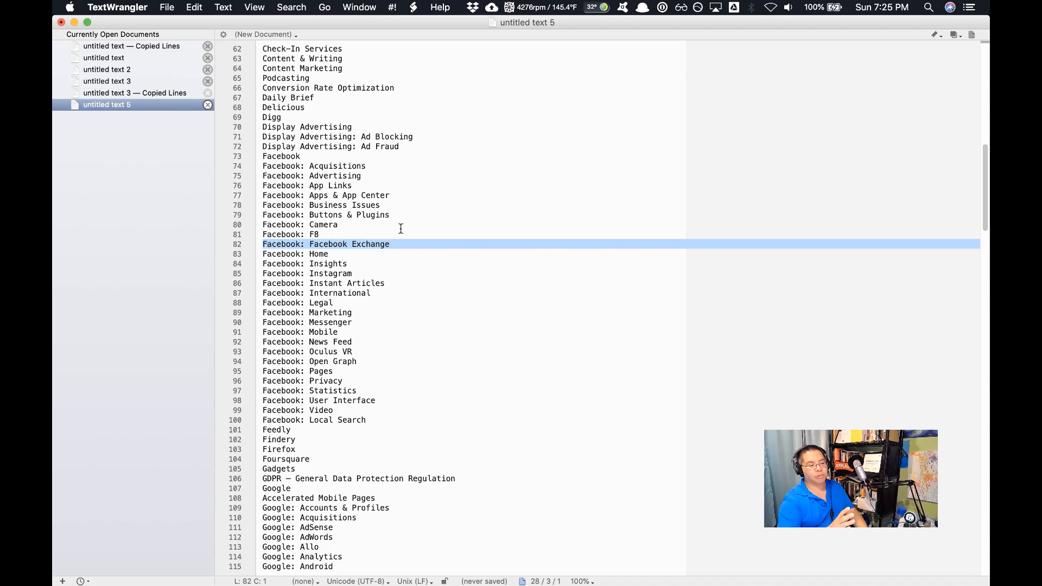